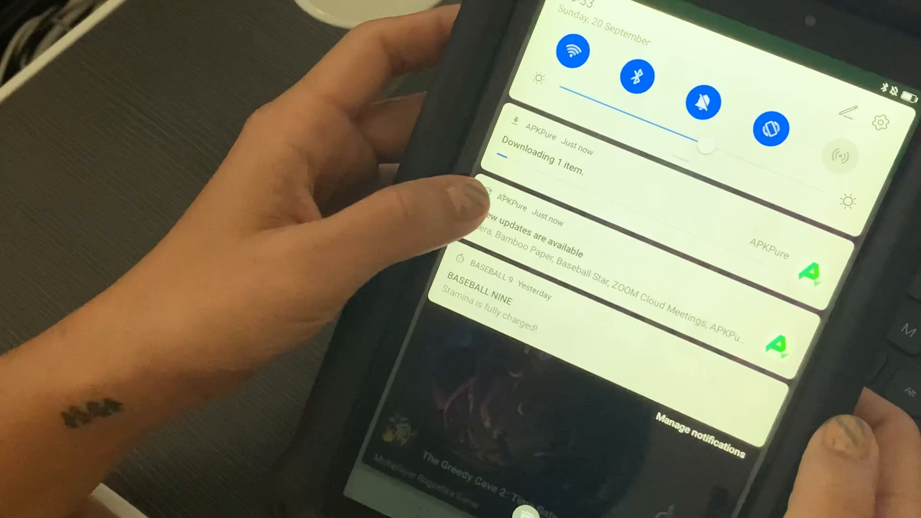
# Update Opera from APKPure's pending updates list and accept the download notice.
pyautogui.click(541, 241)
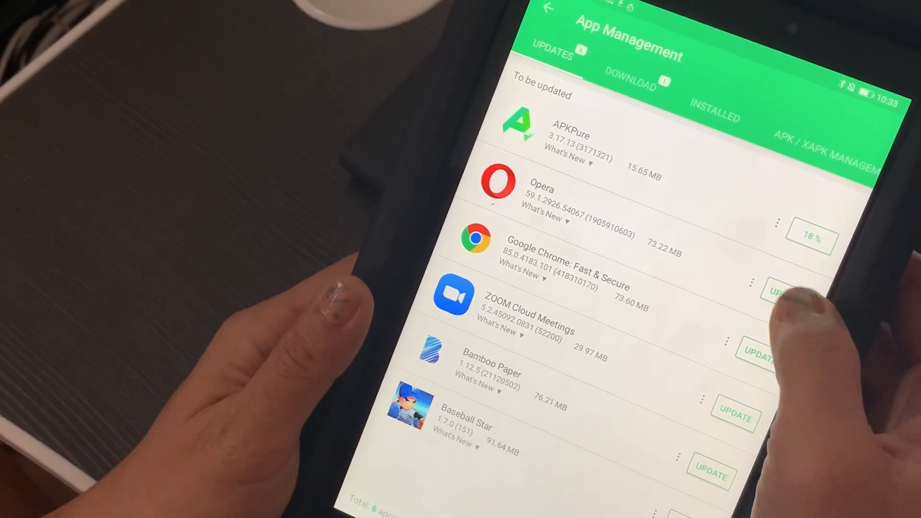
pyautogui.click(775, 292)
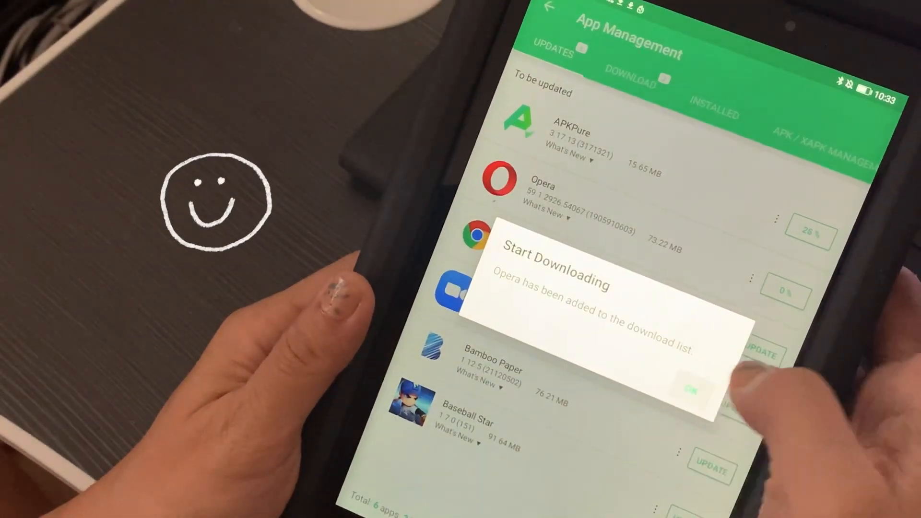
pyautogui.click(691, 391)
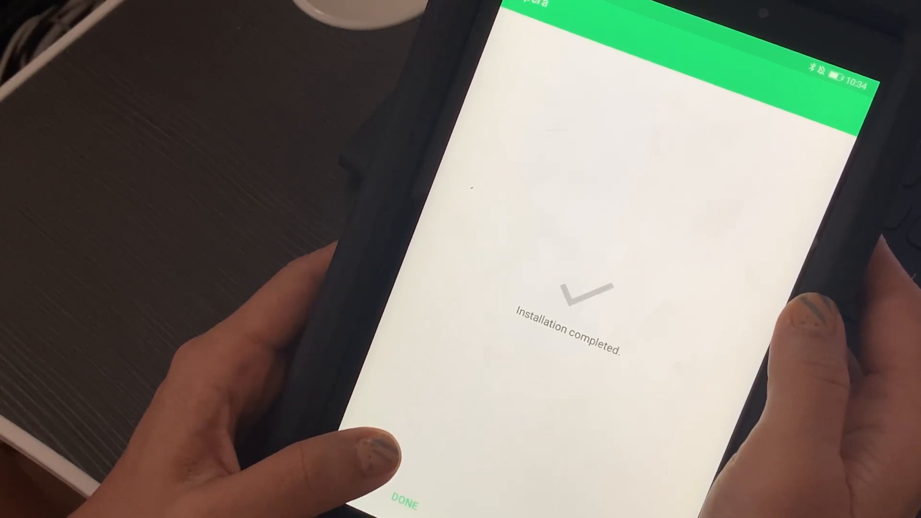
# Finish the Opera installation and cancel APKPure's own update to return to Featured.
pyautogui.click(406, 504)
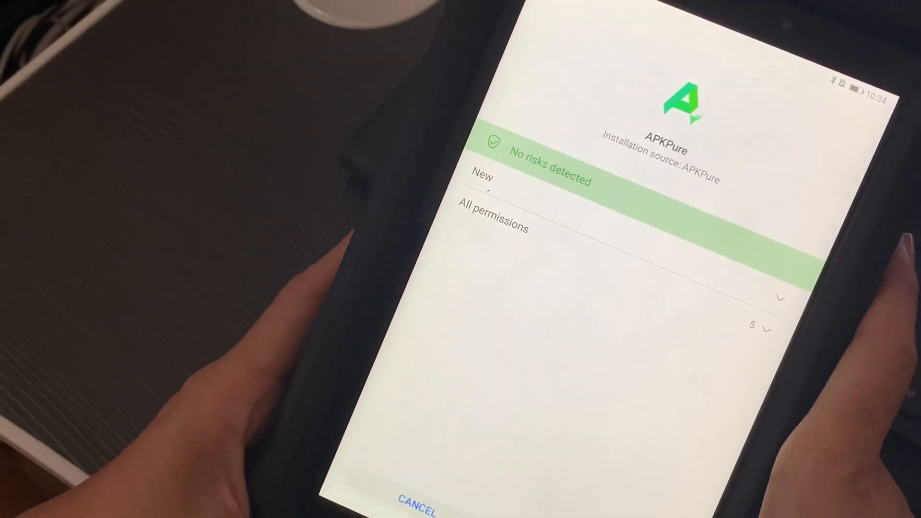
pyautogui.click(416, 498)
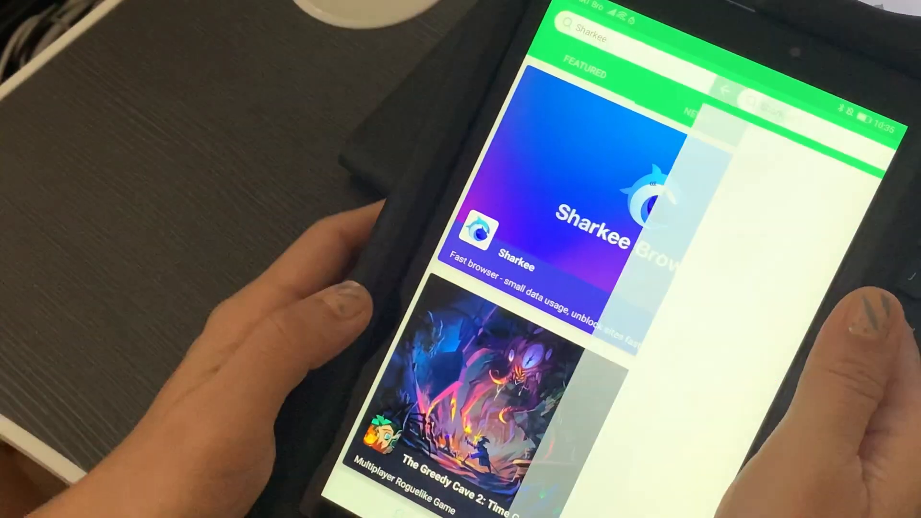
# Search APKPure for 'outlook', install Microsoft Outlook, and launch it.
pyautogui.write('outlook')
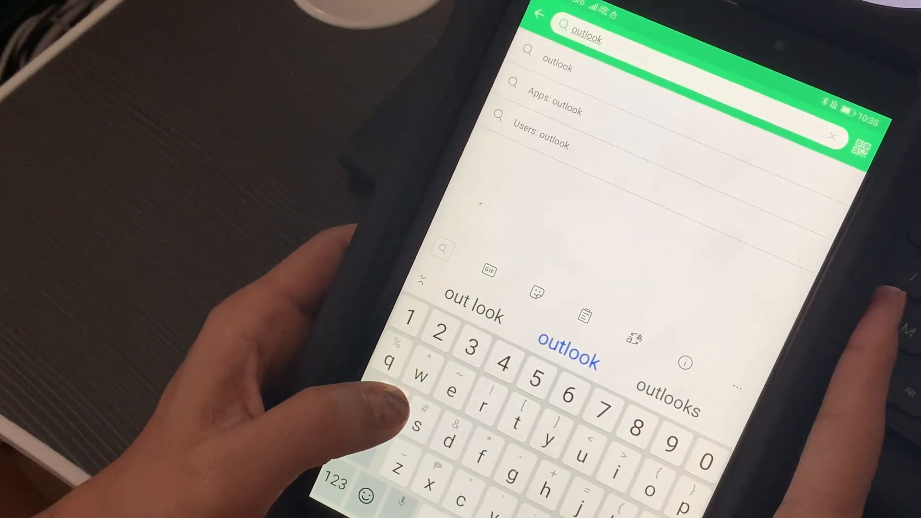
pyautogui.press('Enter')
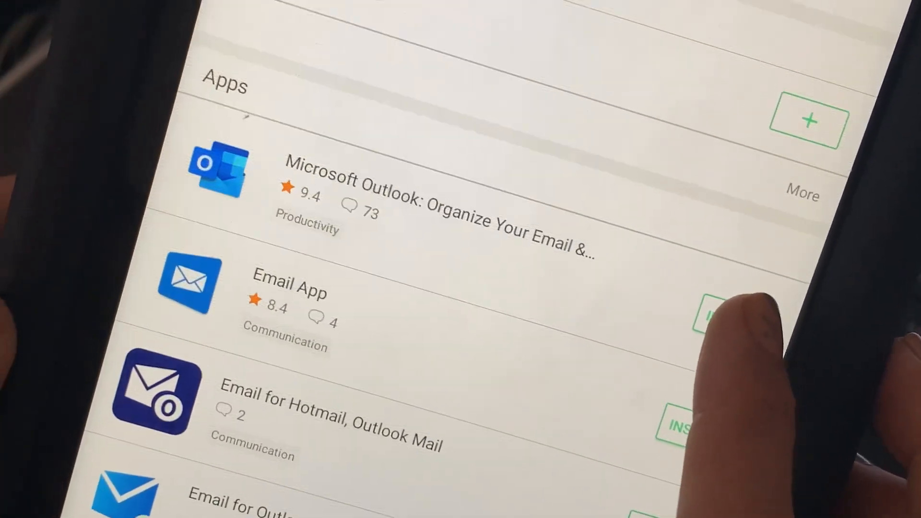
pyautogui.click(698, 311)
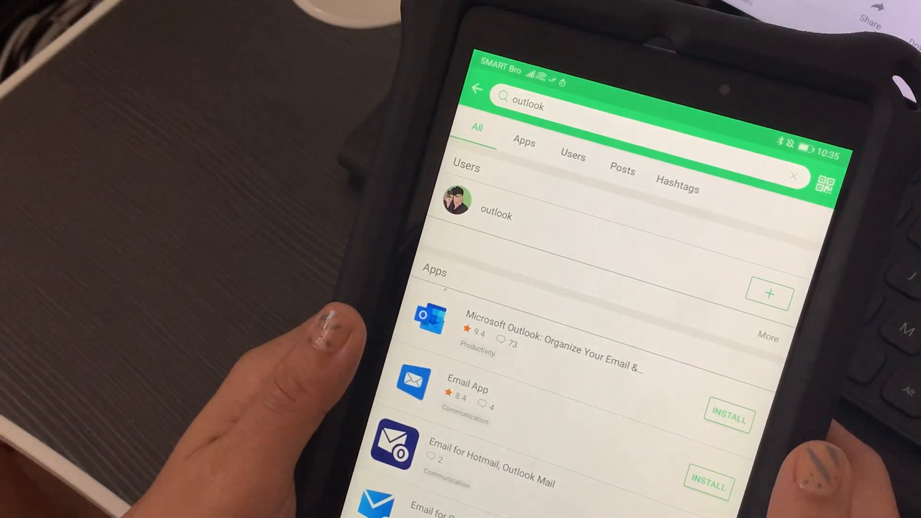
pyautogui.click(552, 320)
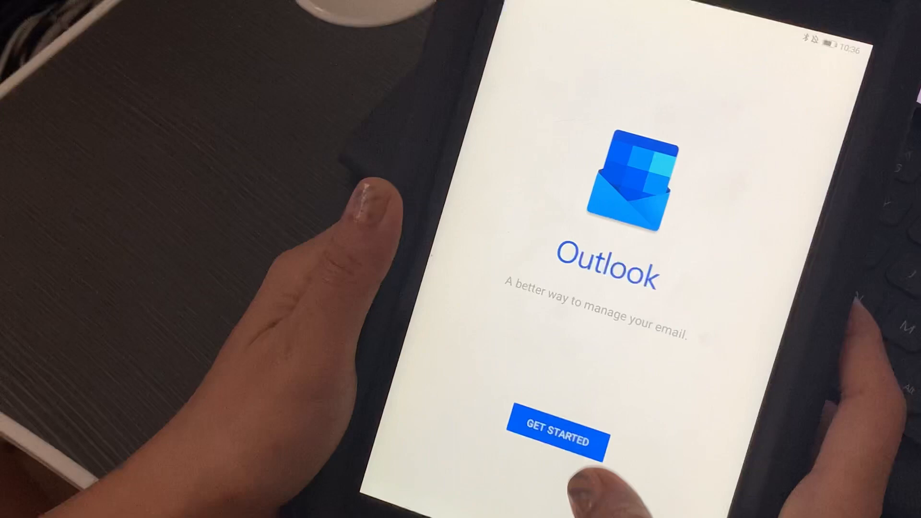
# Start Outlook setup and enter the Gmail address to add the account.
pyautogui.click(556, 425)
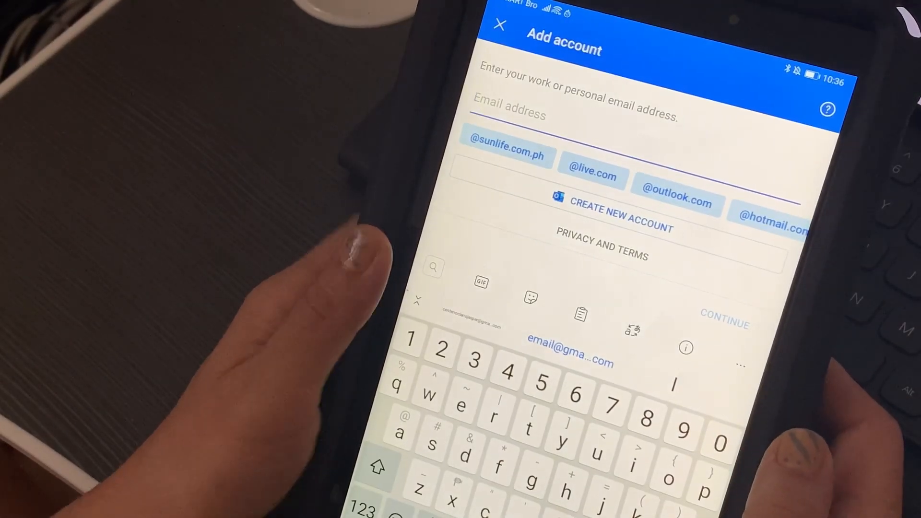
pyautogui.write('d')
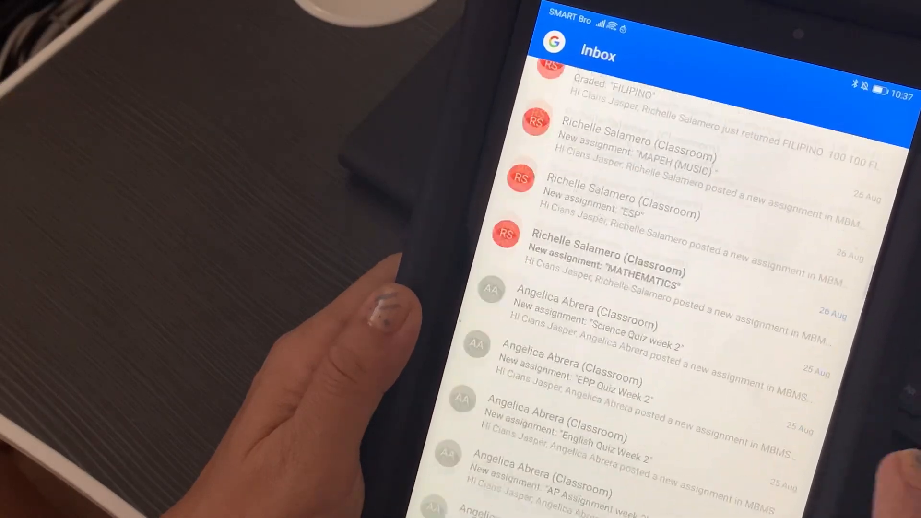
# Scroll the inbox, then open a new email draft and discard it.
pyautogui.scroll(-3)
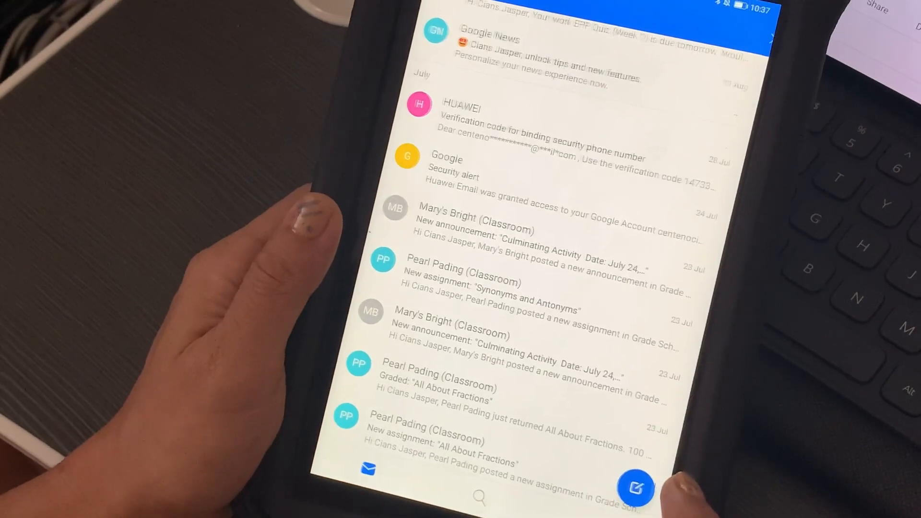
pyautogui.click(635, 488)
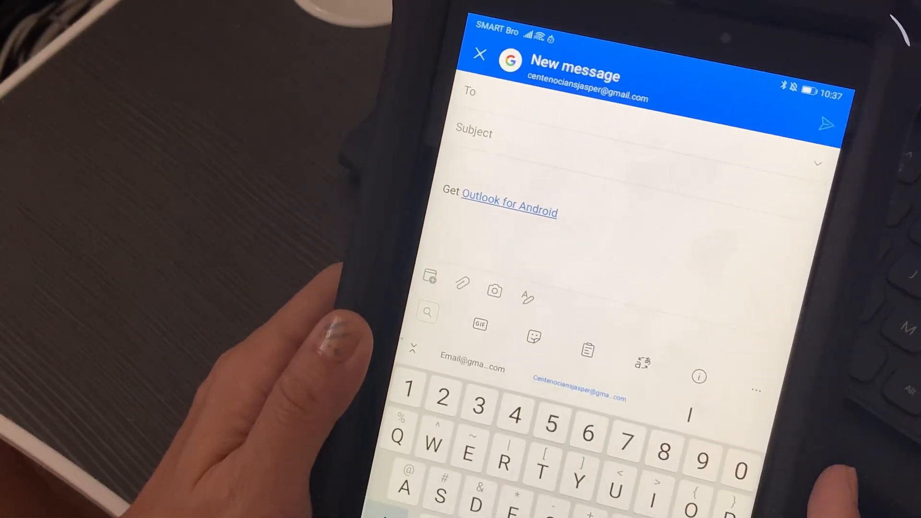
pyautogui.click(481, 55)
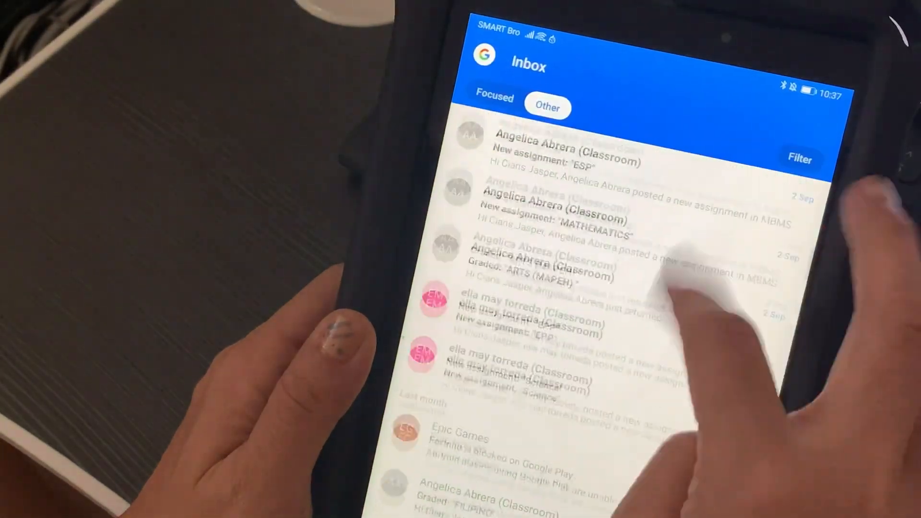
# Switch to the Focused inbox and scroll through its messages.
pyautogui.click(494, 97)
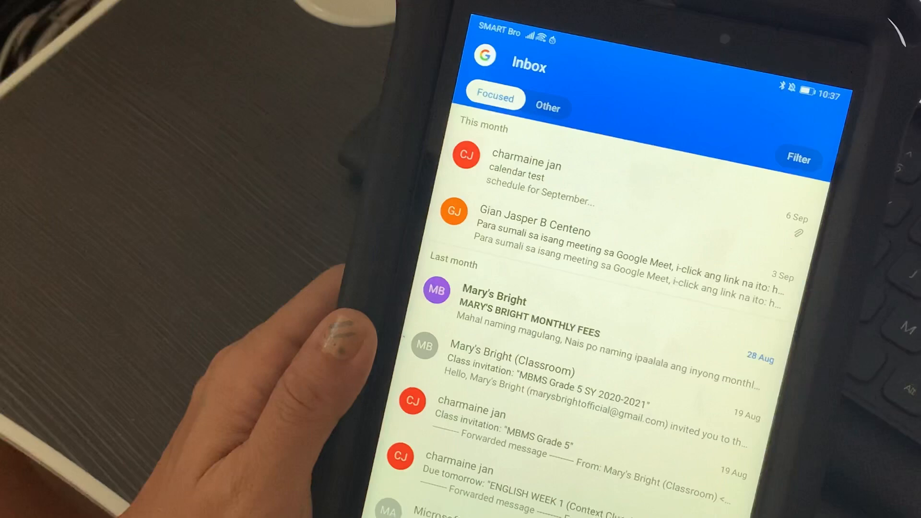
pyautogui.click(477, 89)
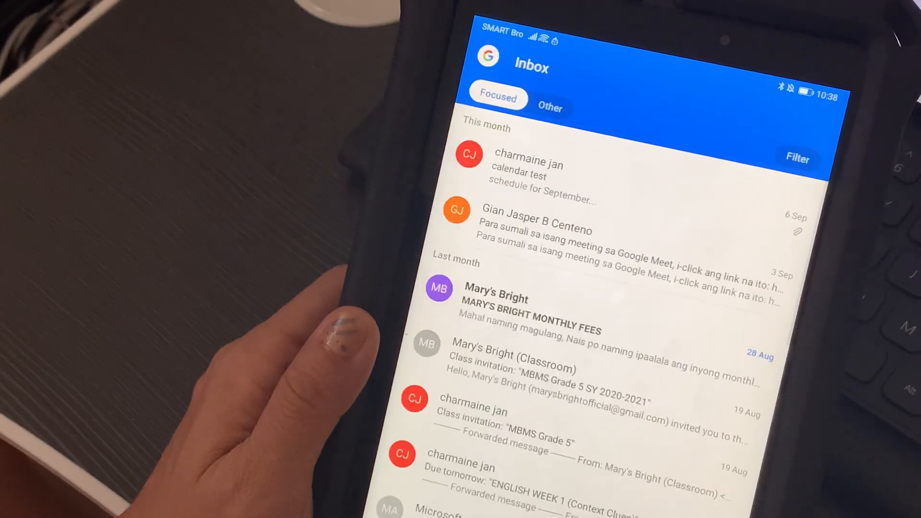
pyautogui.scroll(-3)
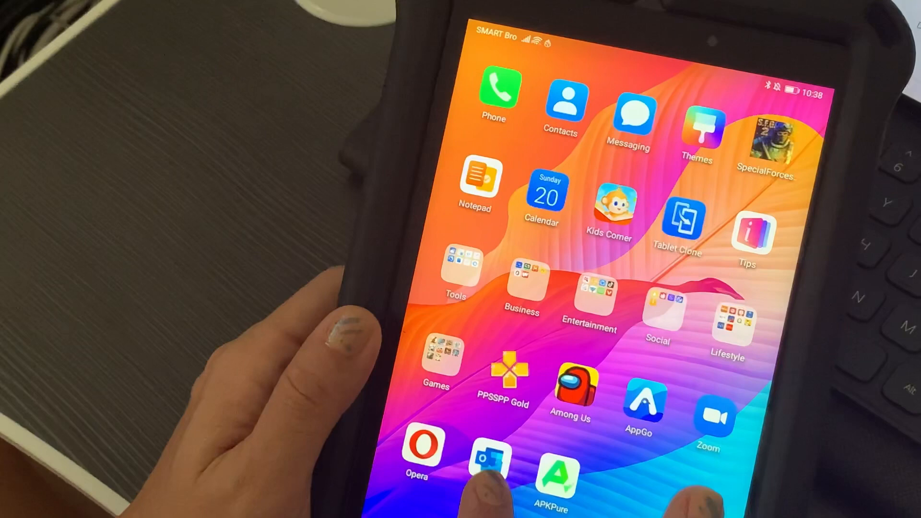
# Relaunch Outlook from the home screen and show the Other inbox tab.
pyautogui.click(492, 463)
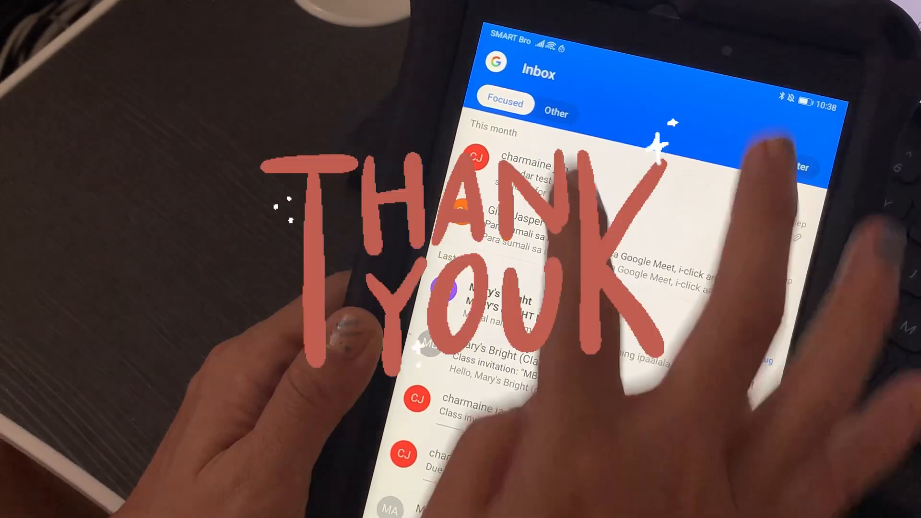
pyautogui.click(554, 113)
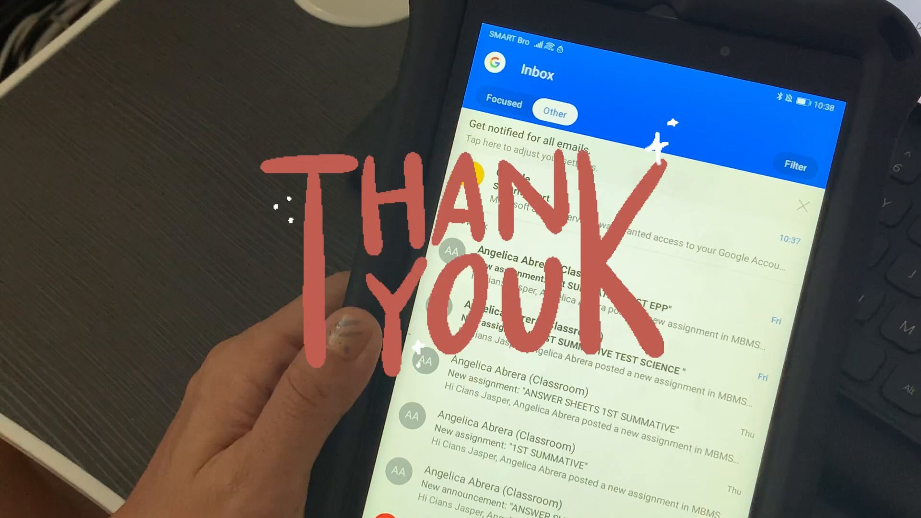